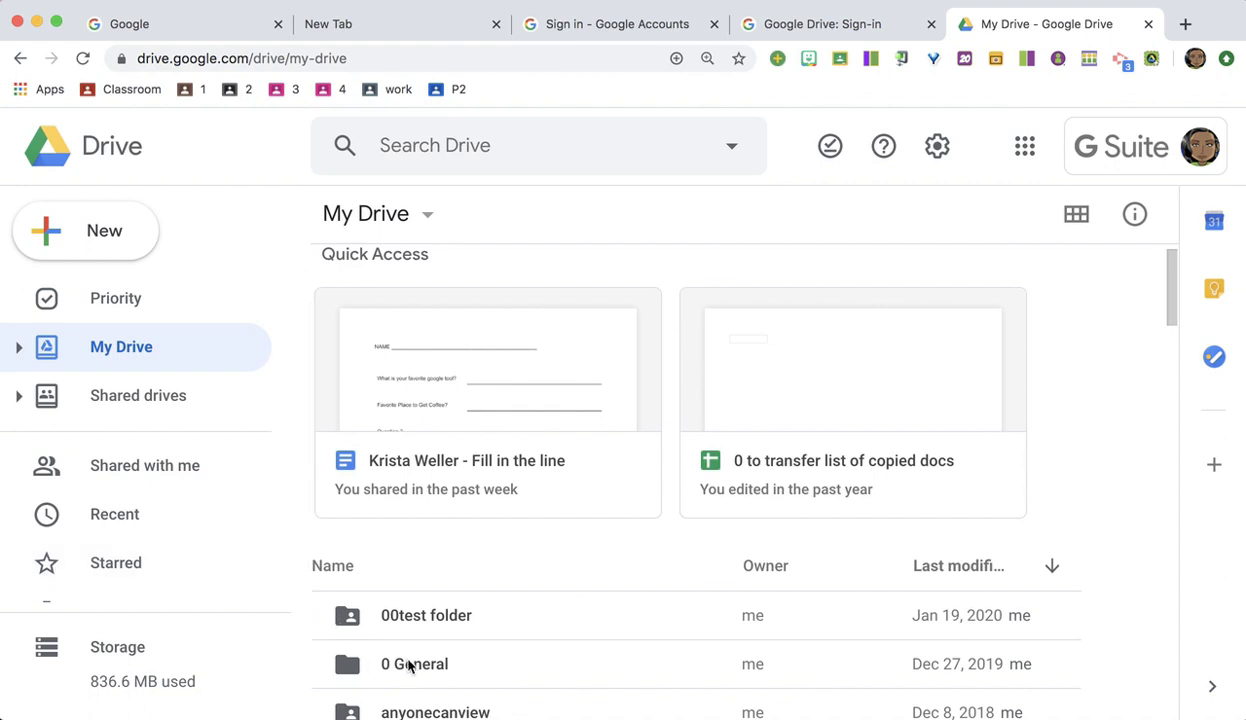
- Create a new folder named 'sample' in My Drive
{"action": "left_click", "coordinate": [410, 665]}
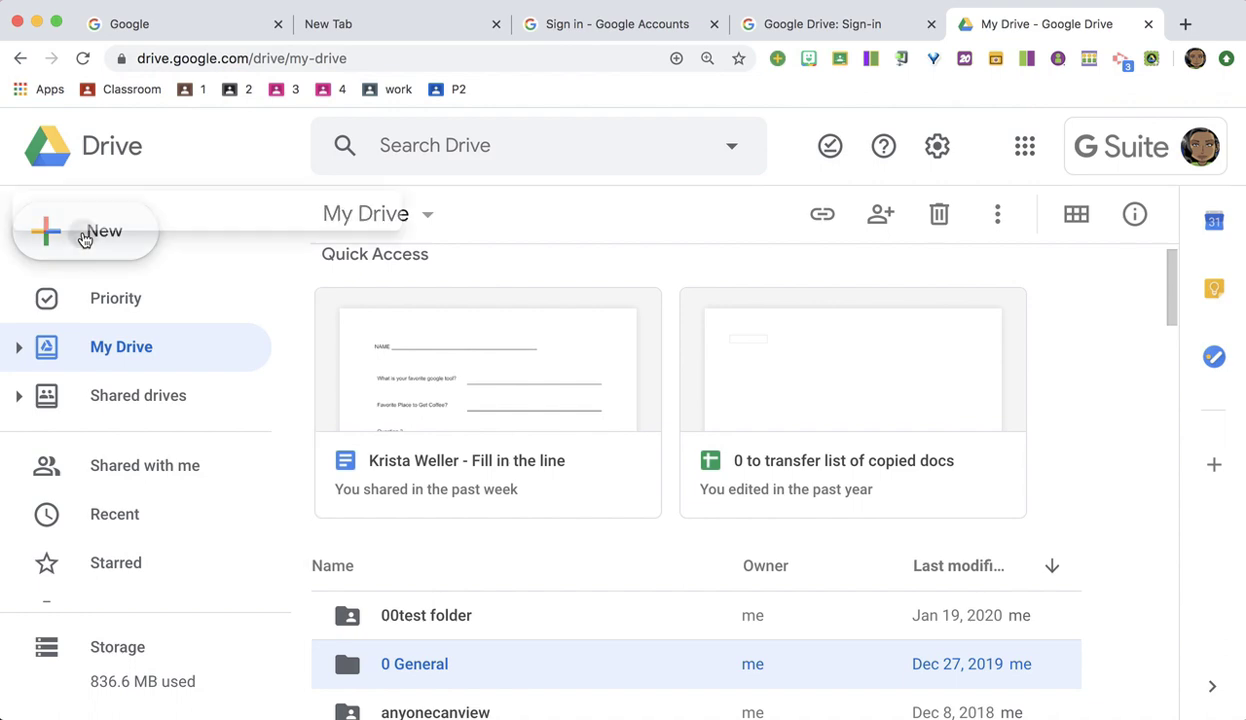
{"action": "left_click", "coordinate": [85, 231]}
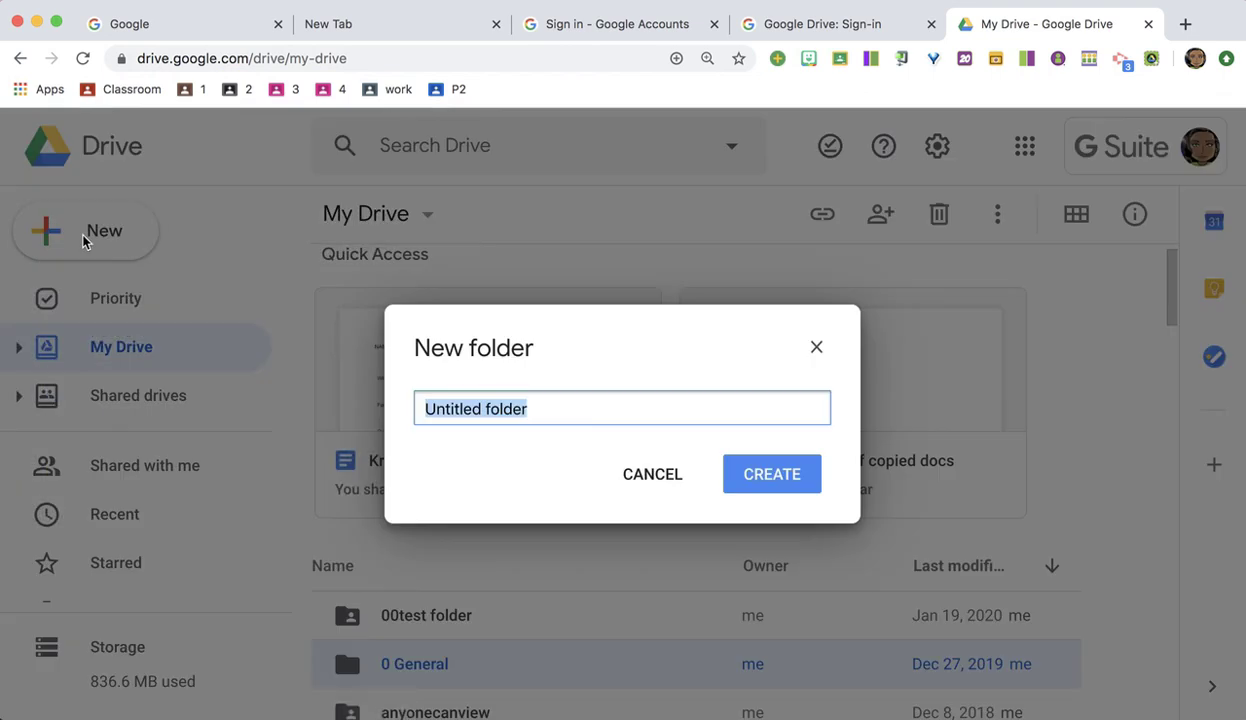
{"action": "left_click", "coordinate": [772, 473]}
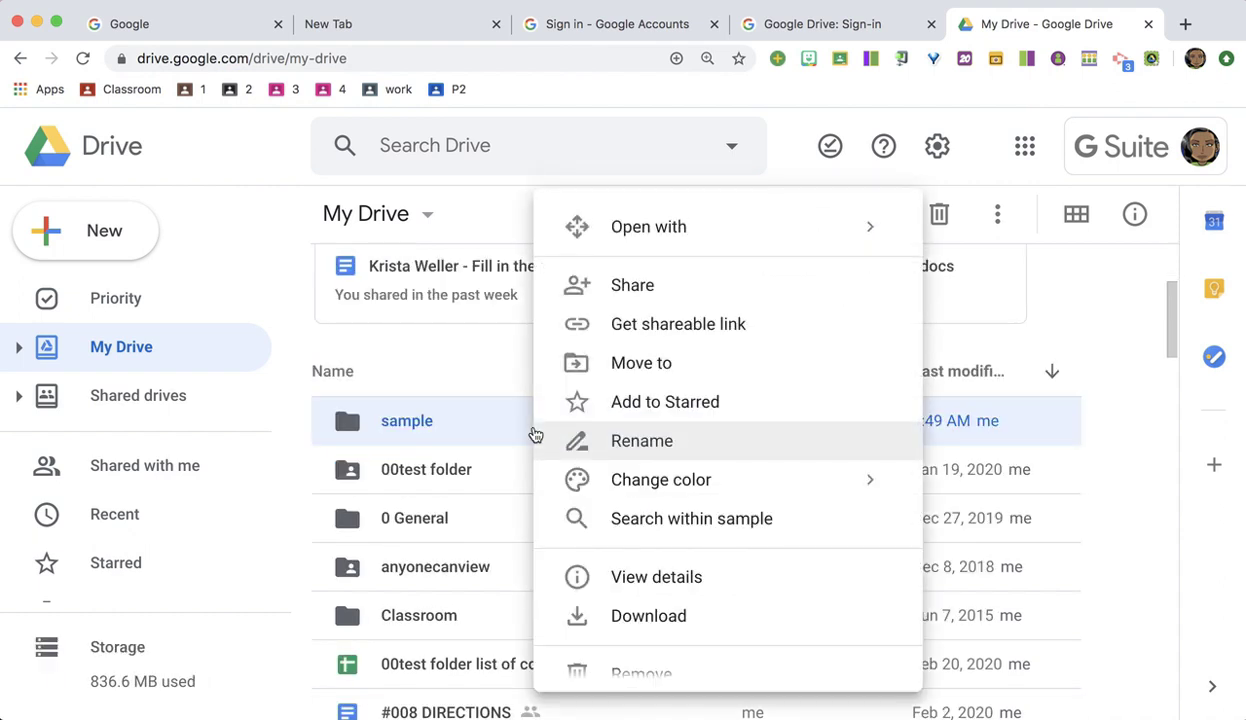
{"action": "mouse_move", "coordinate": [632, 303]}
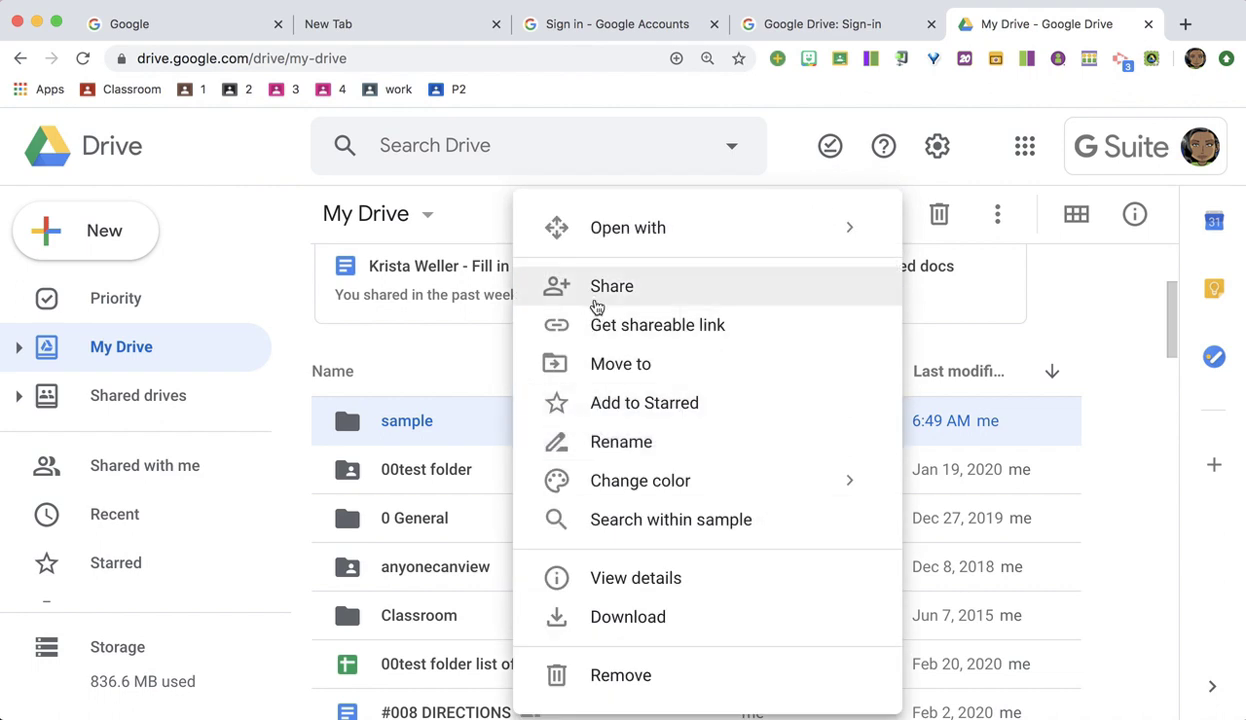
- Add thealicekeele as an invitee on the 'sample' folder and view the permission levels
{"action": "left_click", "coordinate": [611, 286]}
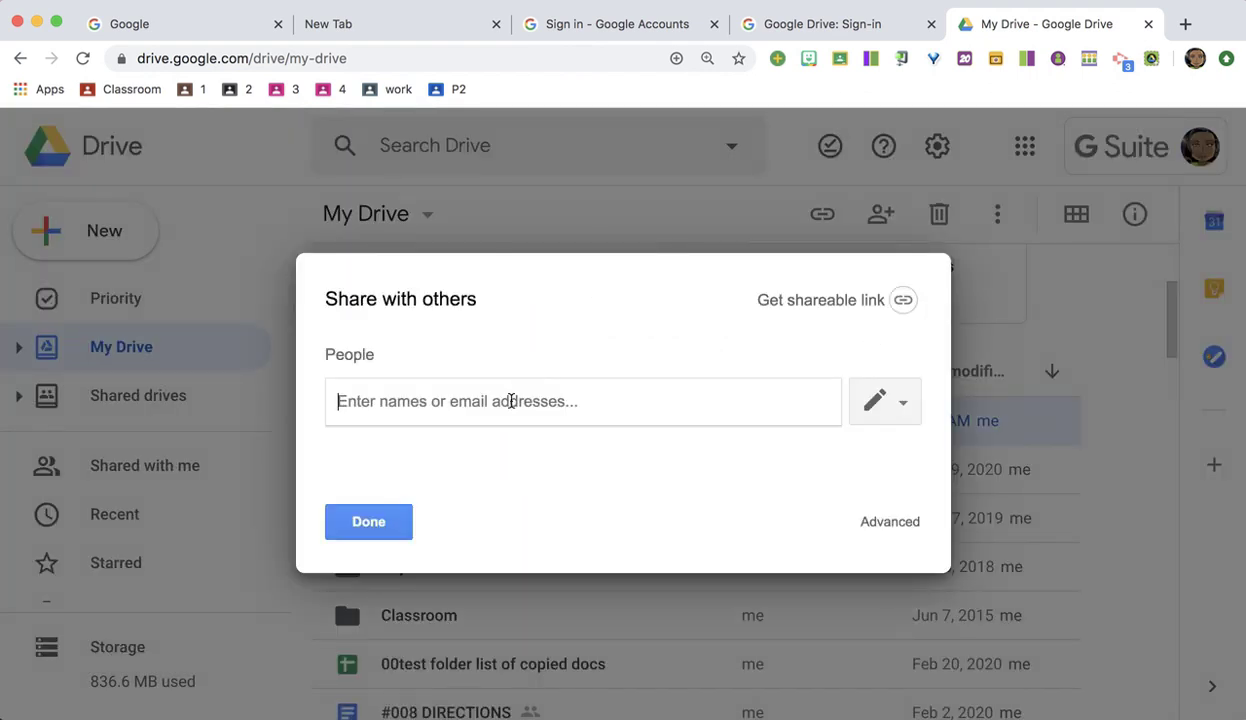
{"action": "type", "text": "thealicekeele"}
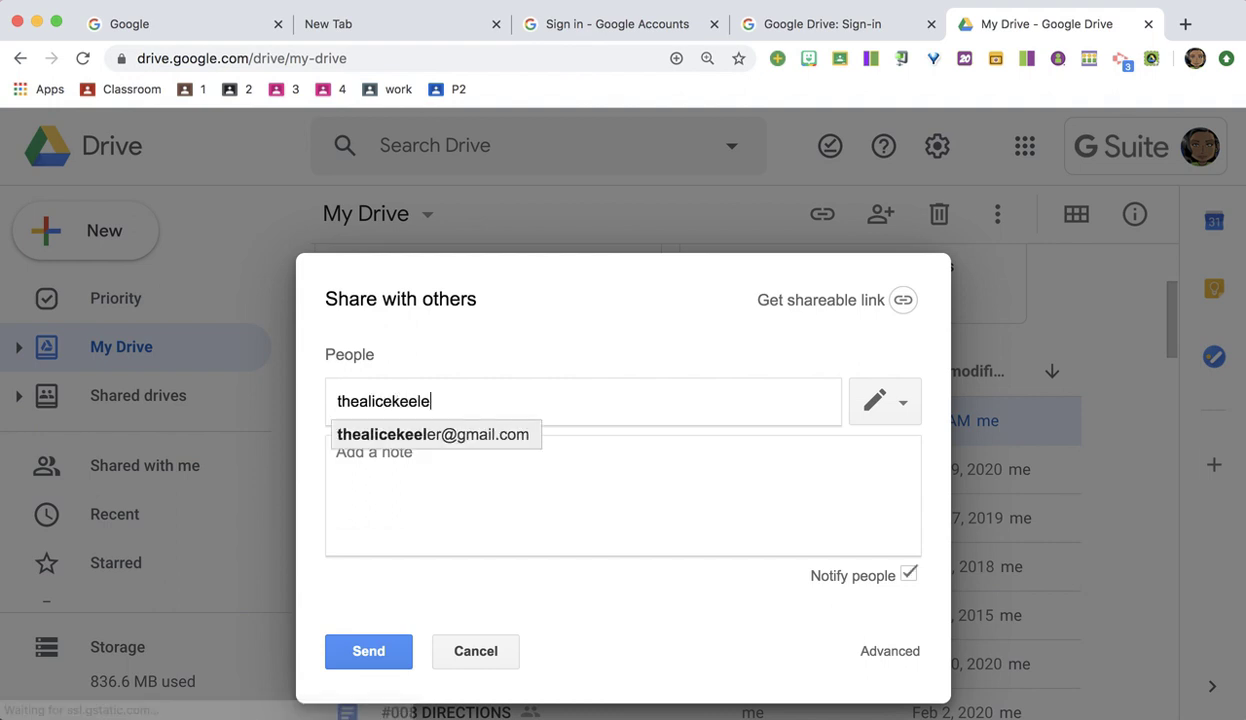
{"action": "left_click", "coordinate": [434, 434]}
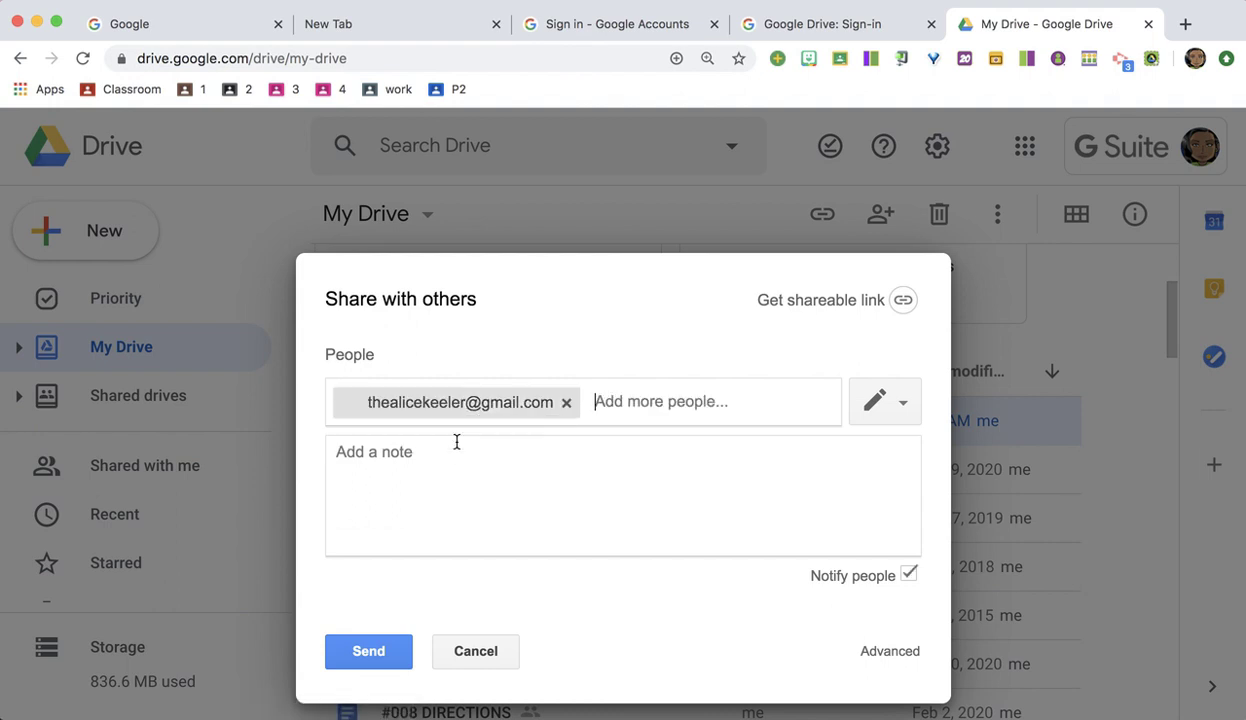
{"action": "left_click", "coordinate": [899, 401]}
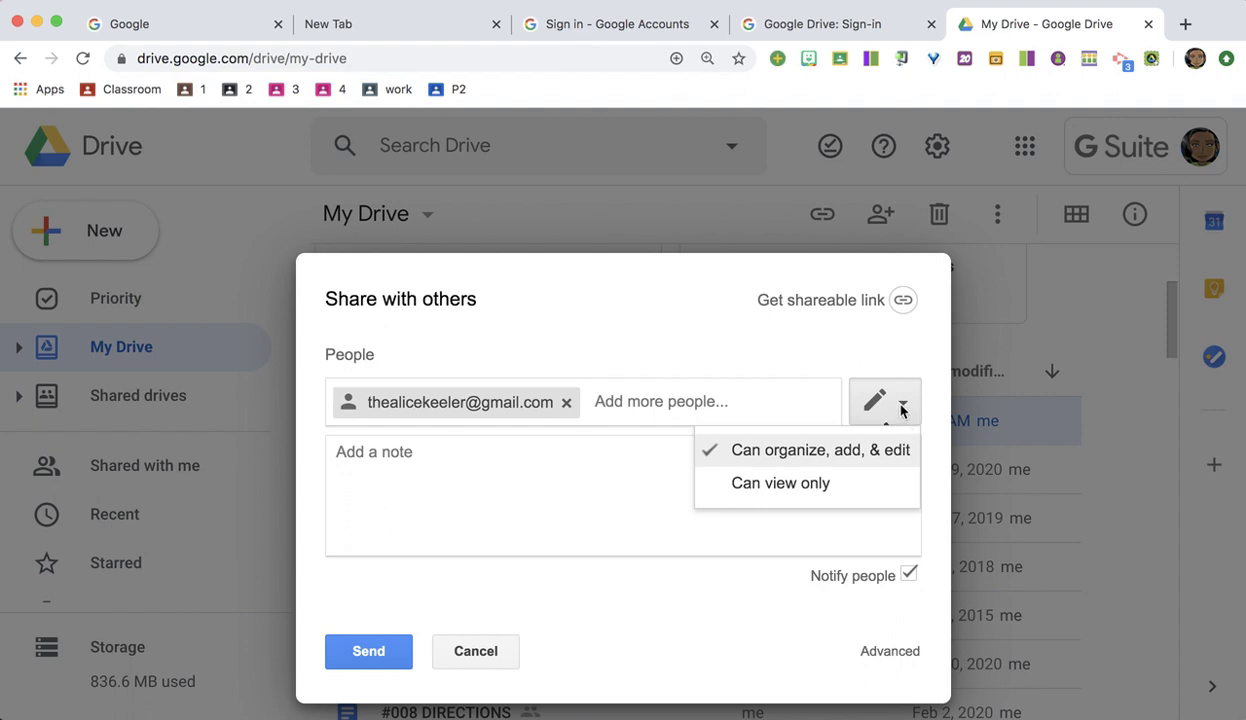
{"action": "mouse_move", "coordinate": [807, 496]}
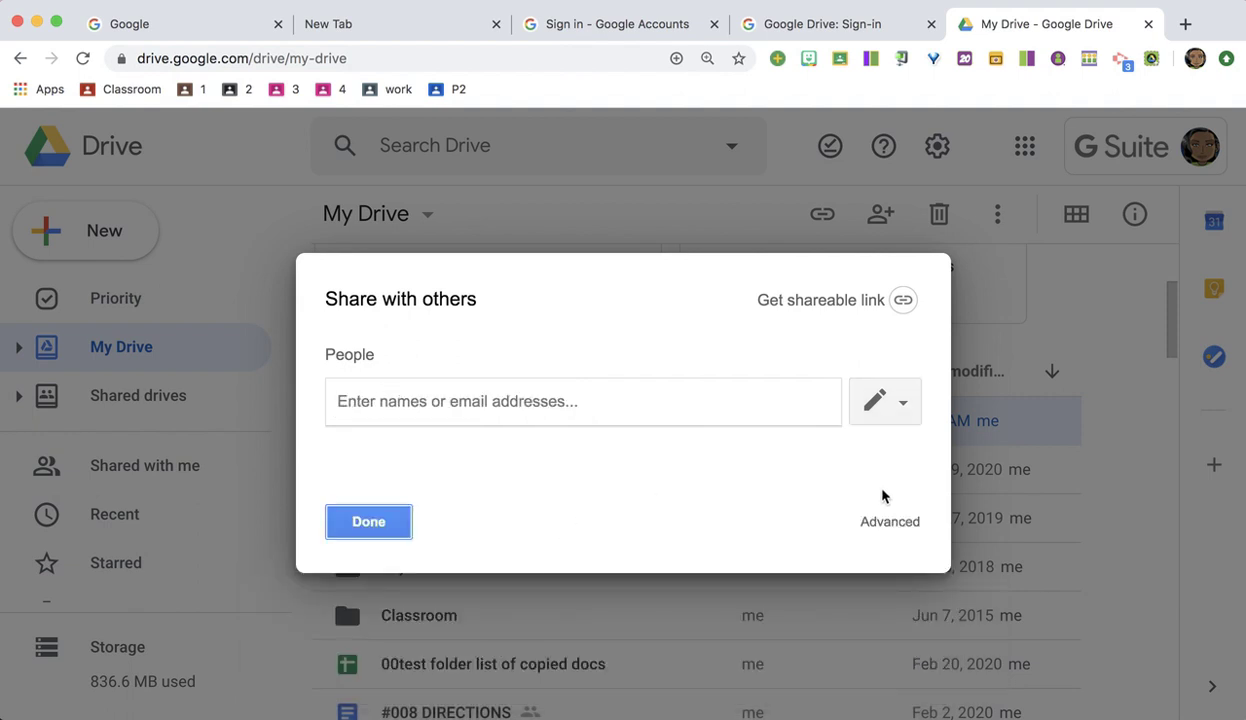
{"action": "mouse_move", "coordinate": [889, 529]}
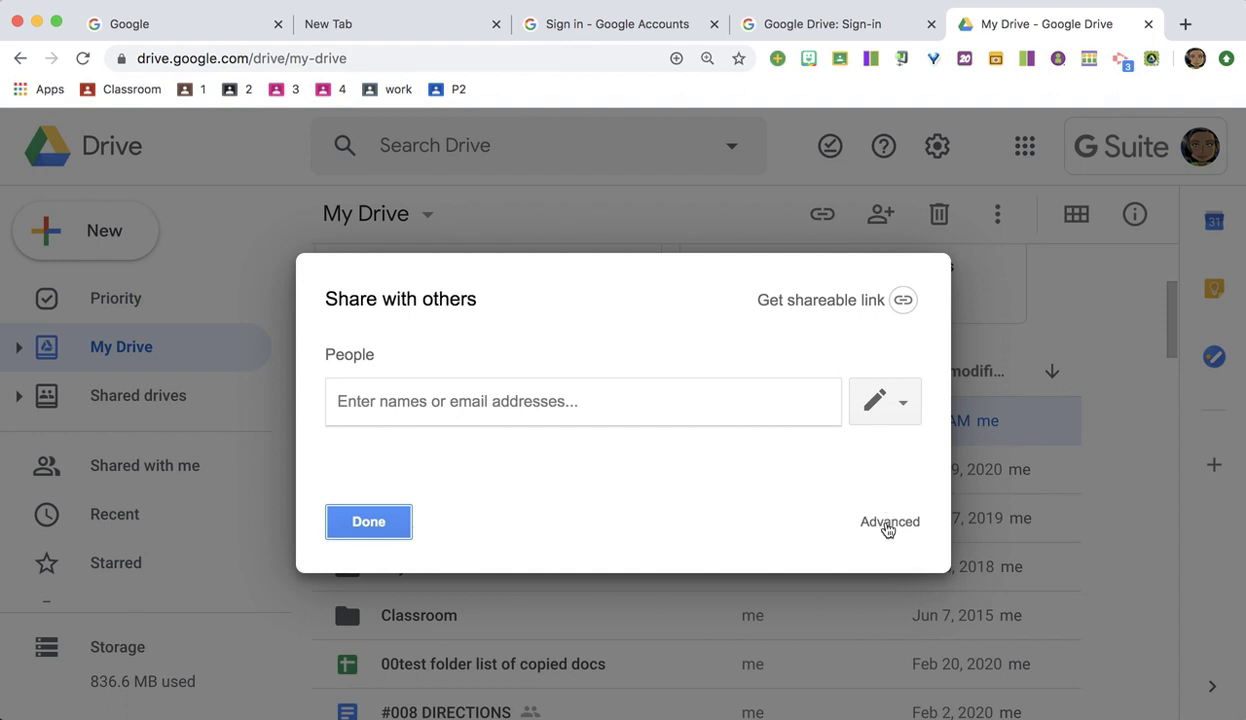
- Open the 'sample' folder's advanced sharing settings and its link-access options
{"action": "left_click", "coordinate": [889, 522]}
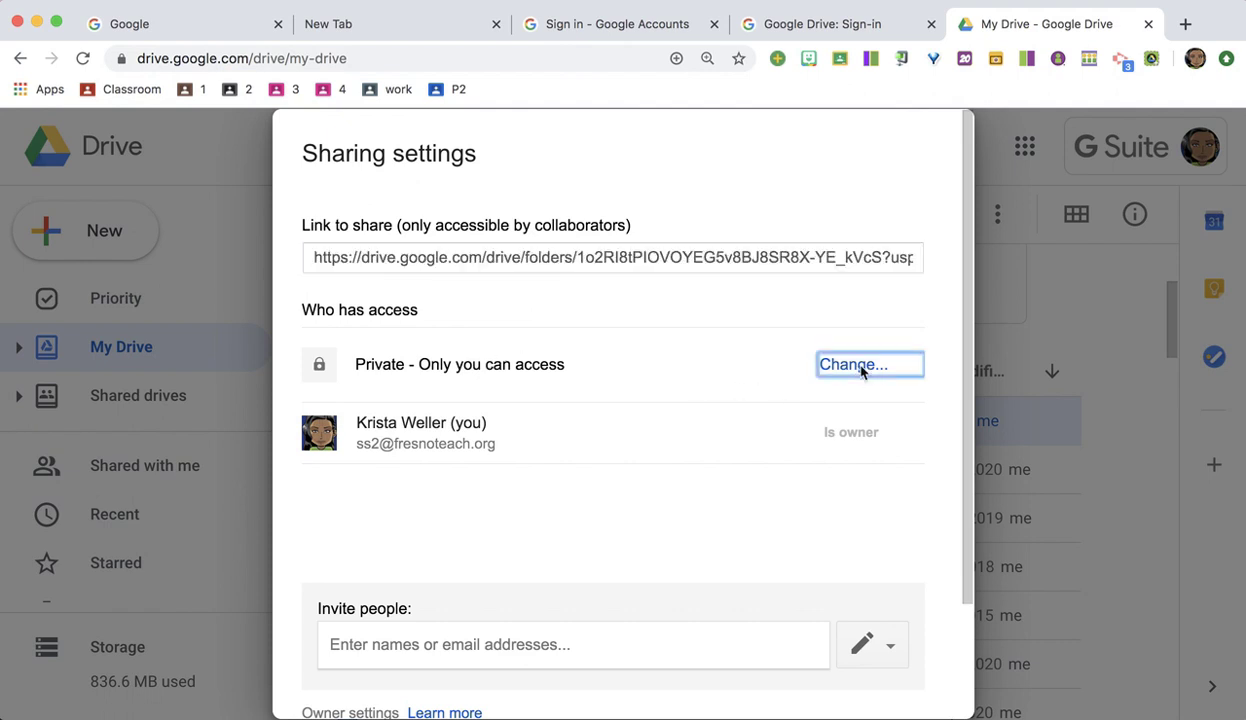
{"action": "left_click", "coordinate": [869, 364]}
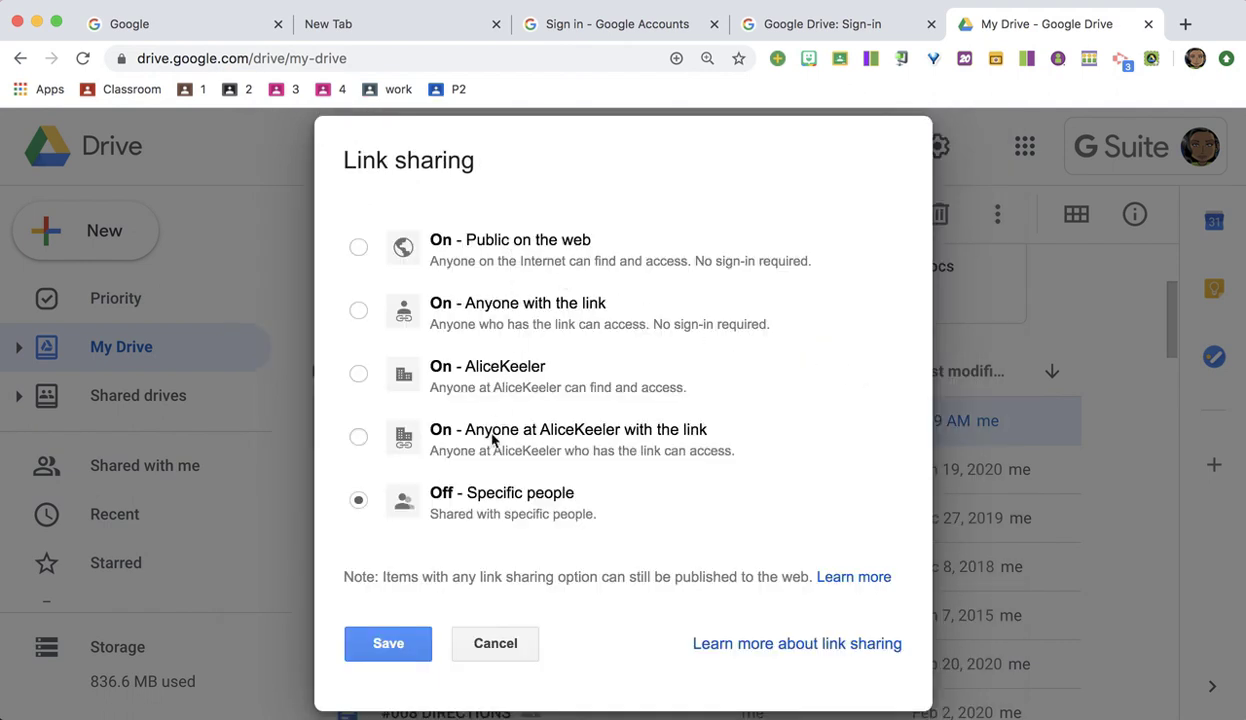
- Set link sharing to On – Anyone with the link, Can view, save, and select the link
{"action": "left_click", "coordinate": [358, 310]}
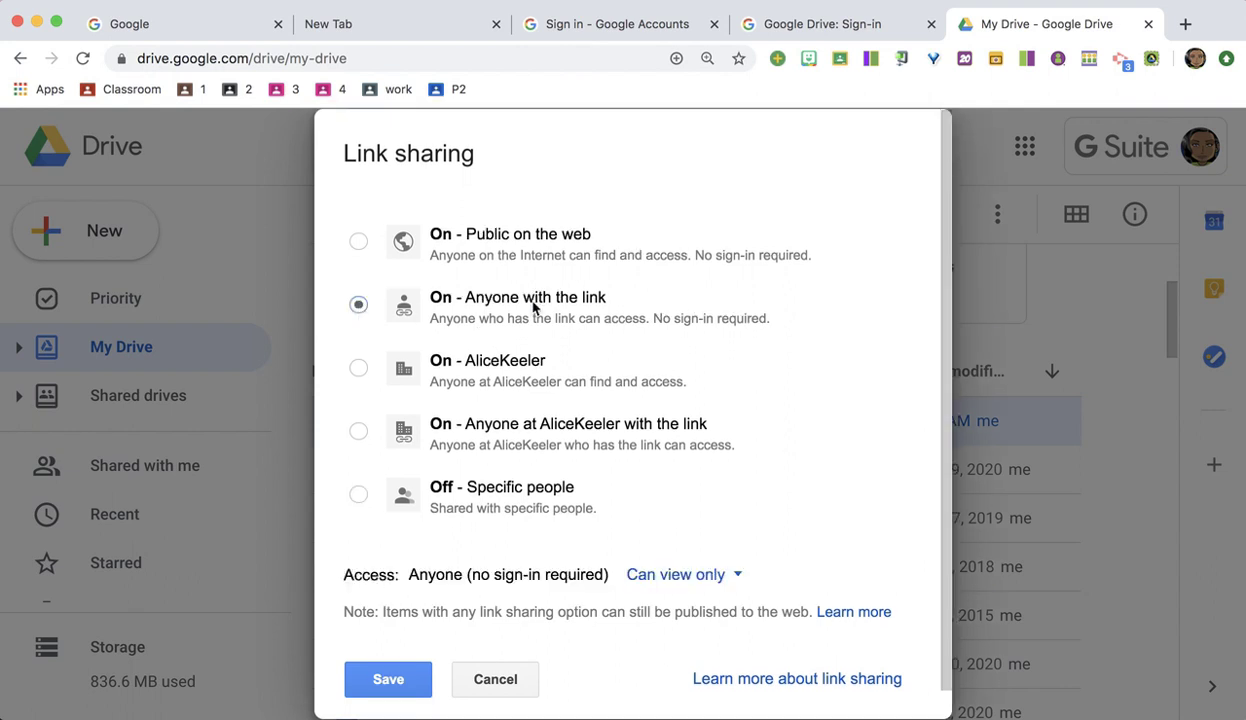
{"action": "mouse_move", "coordinate": [570, 311]}
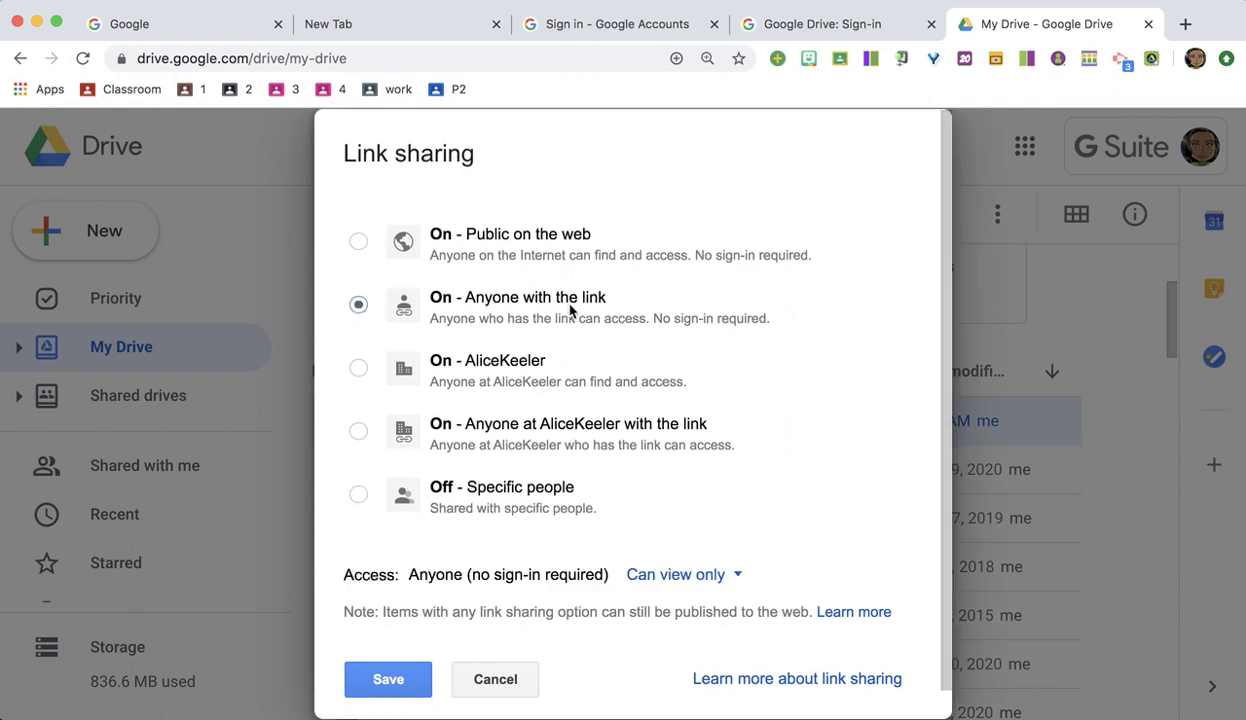
{"action": "mouse_move", "coordinate": [473, 433]}
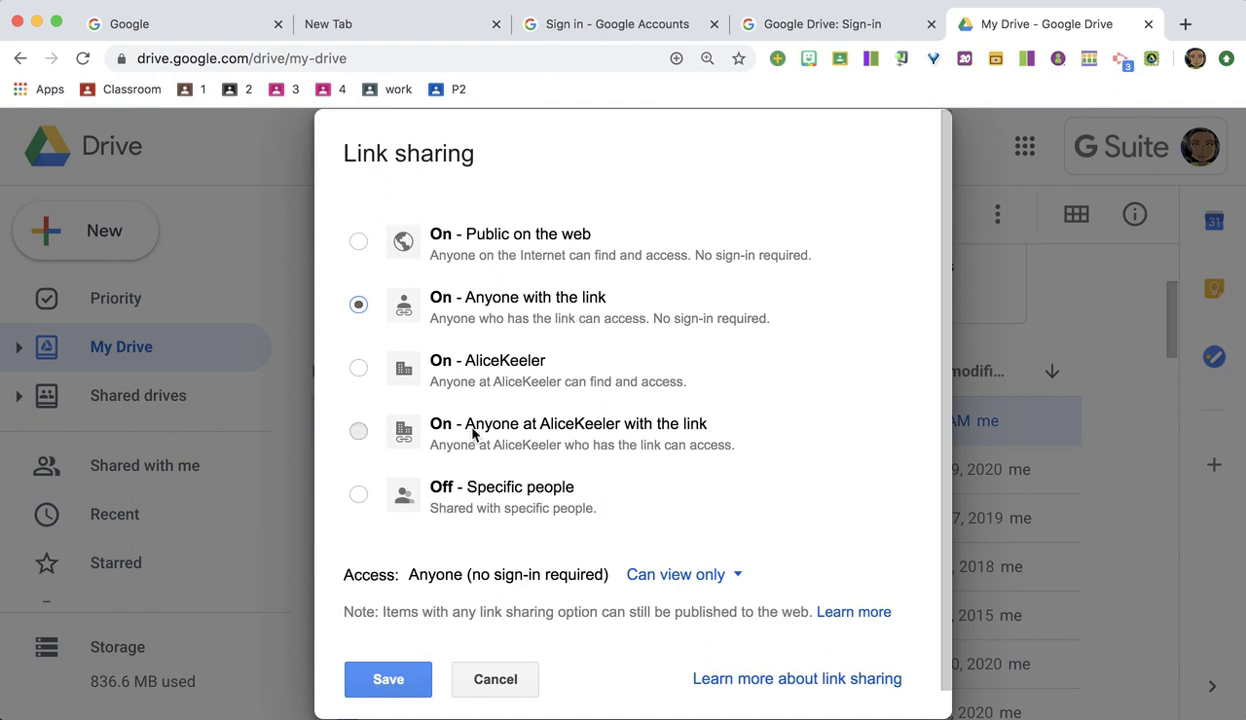
{"action": "left_click", "coordinate": [358, 431]}
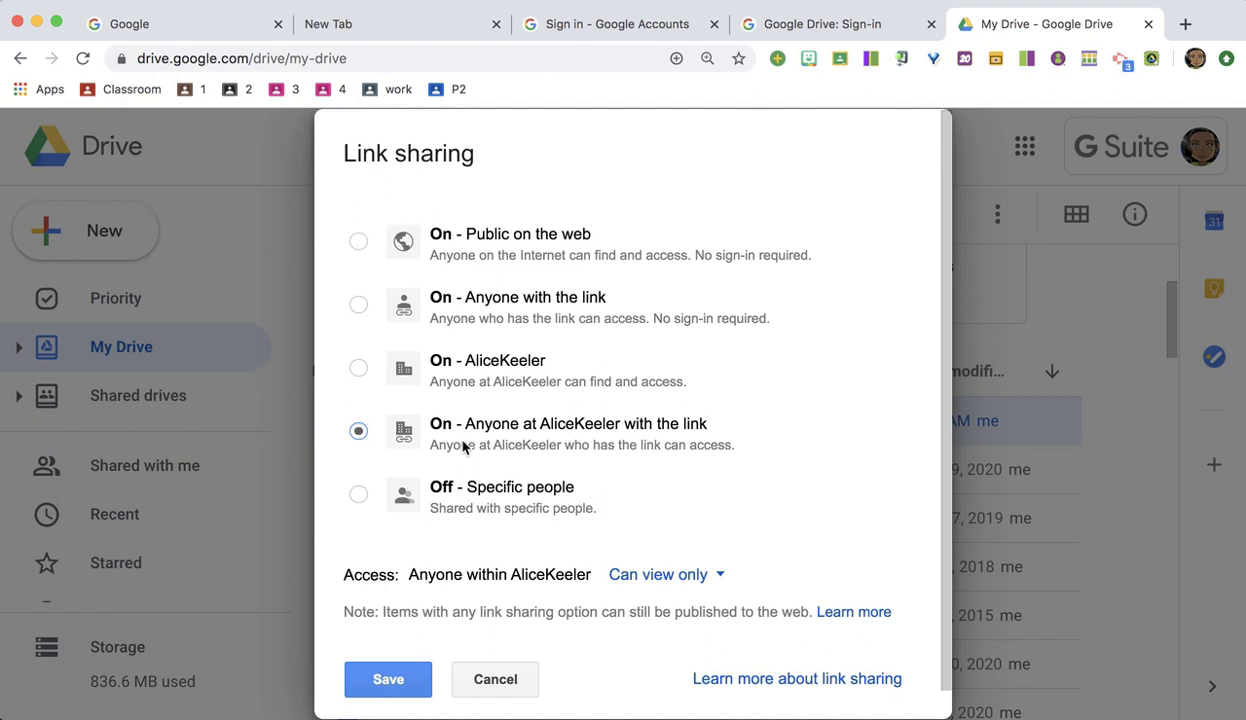
{"action": "left_click", "coordinate": [358, 304]}
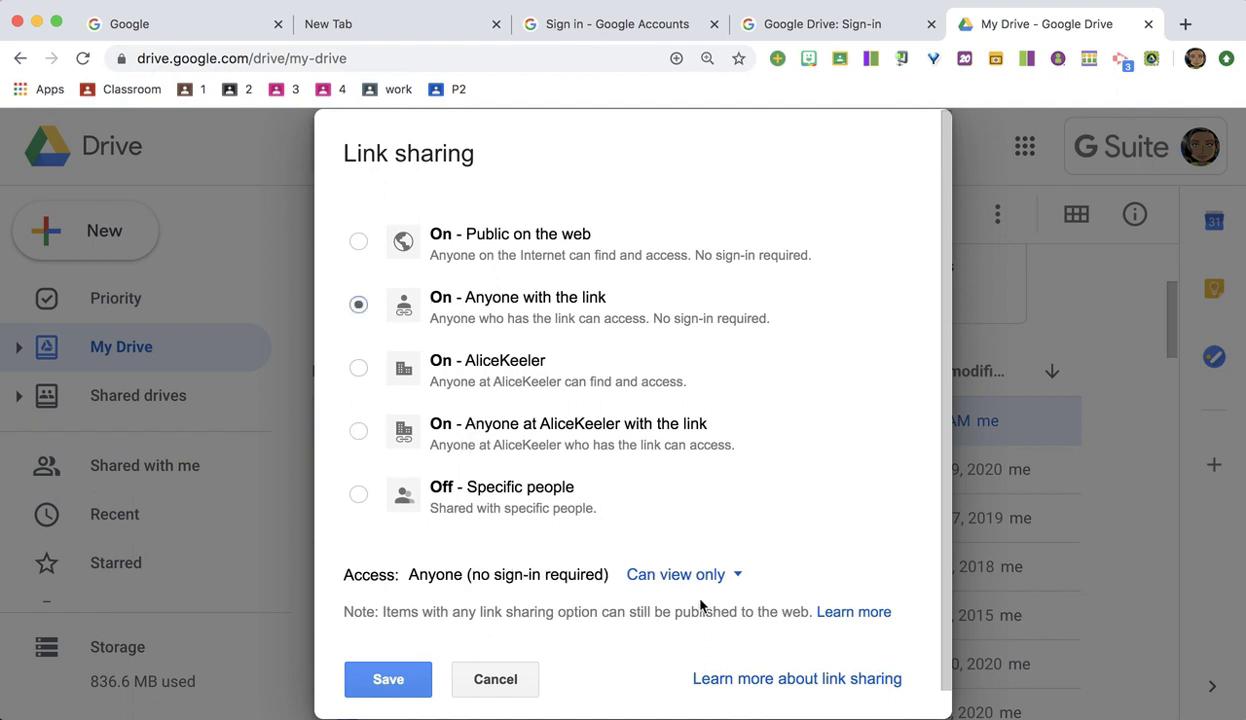
{"action": "left_click", "coordinate": [681, 575]}
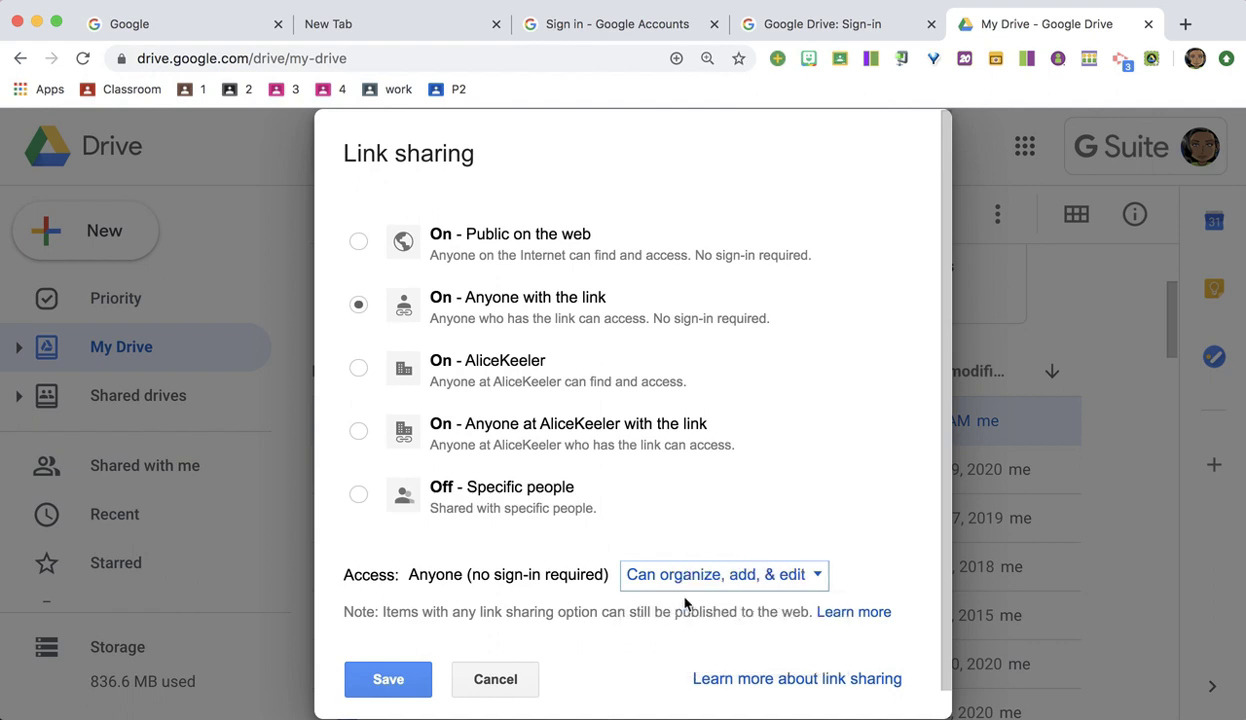
{"action": "left_click", "coordinate": [387, 680]}
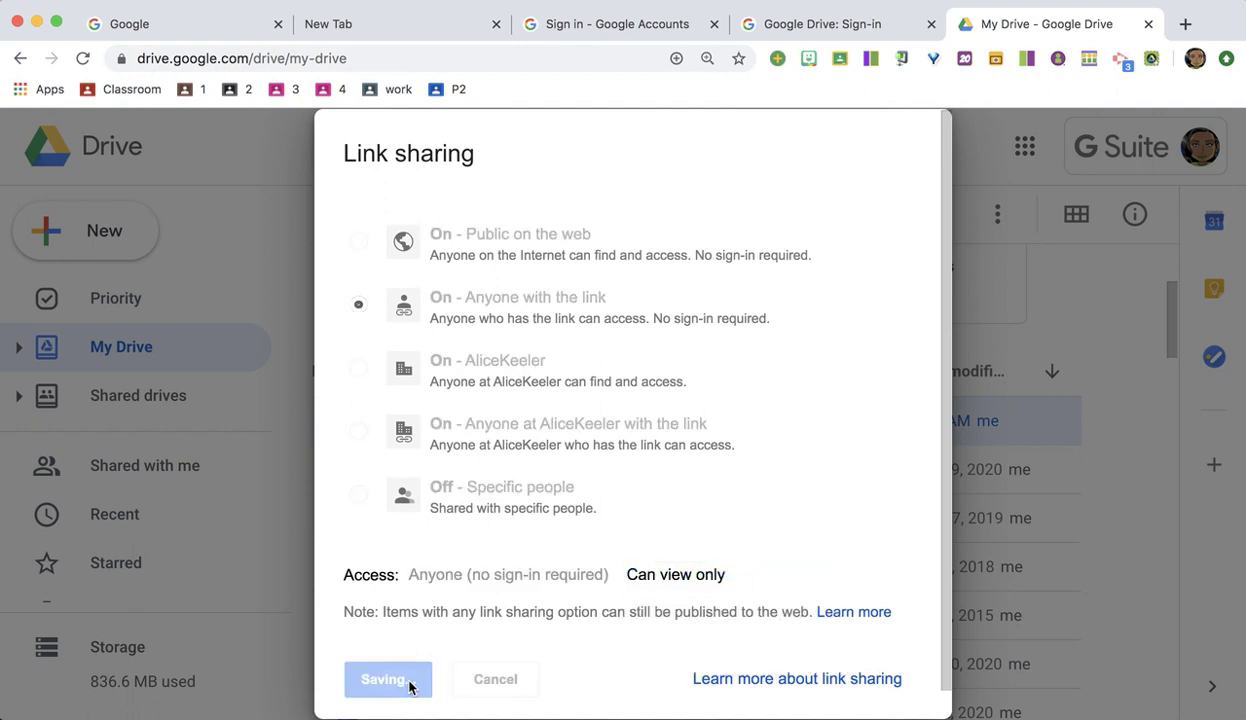
{"action": "left_click", "coordinate": [388, 680]}
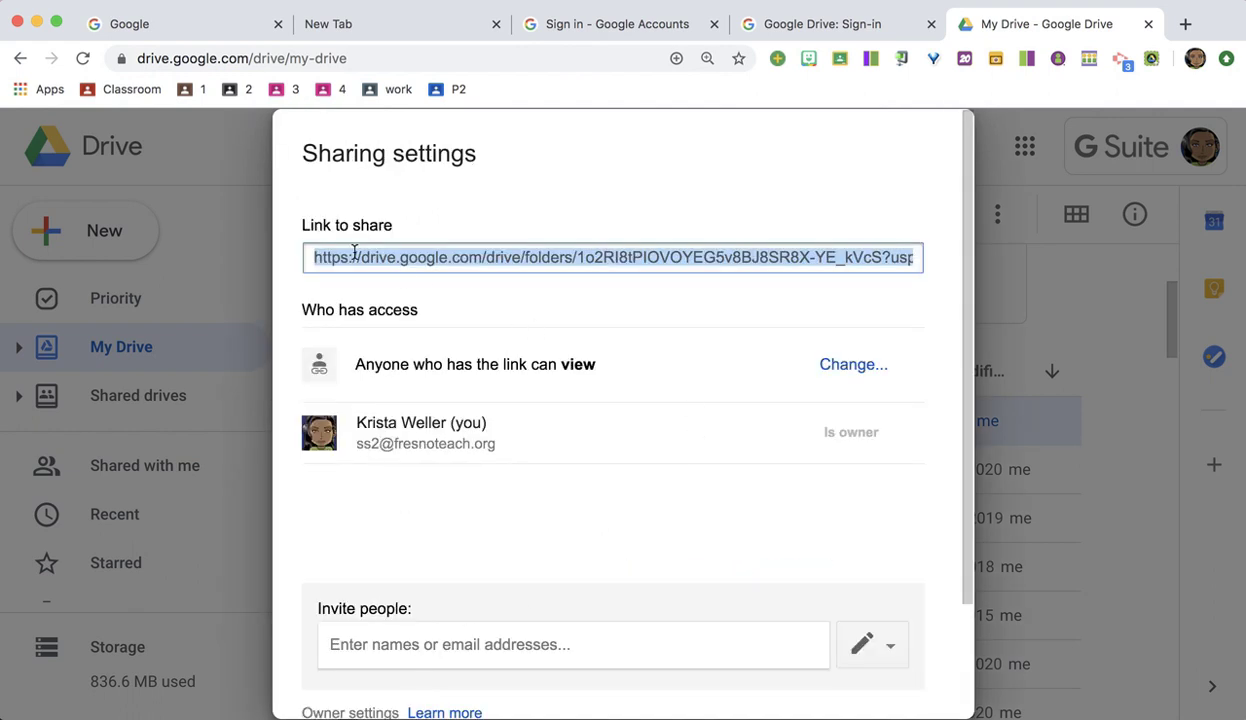